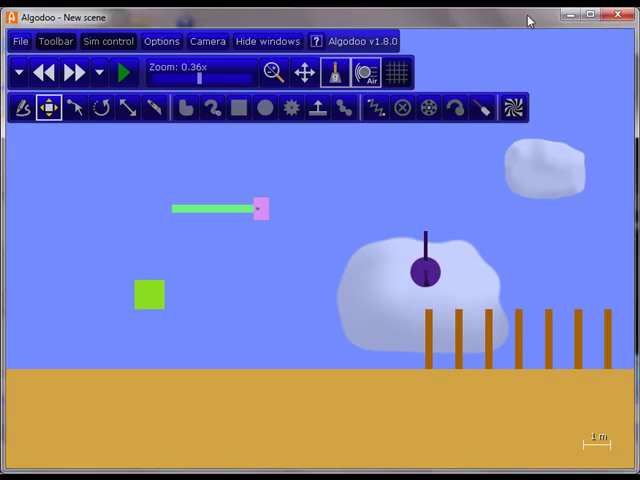
mouse_move(422, 265)
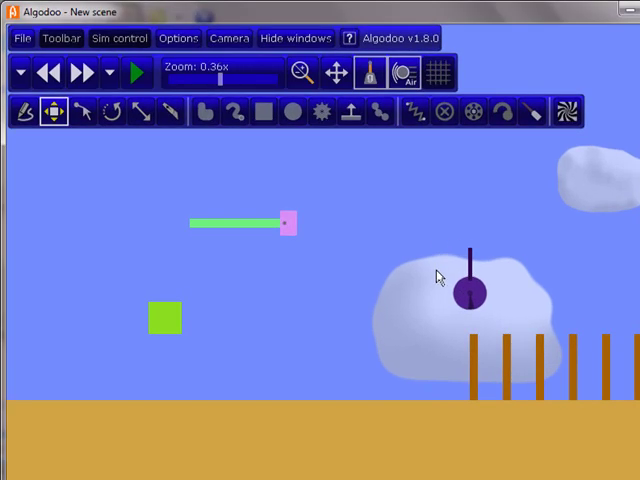
mouse_move(375, 280)
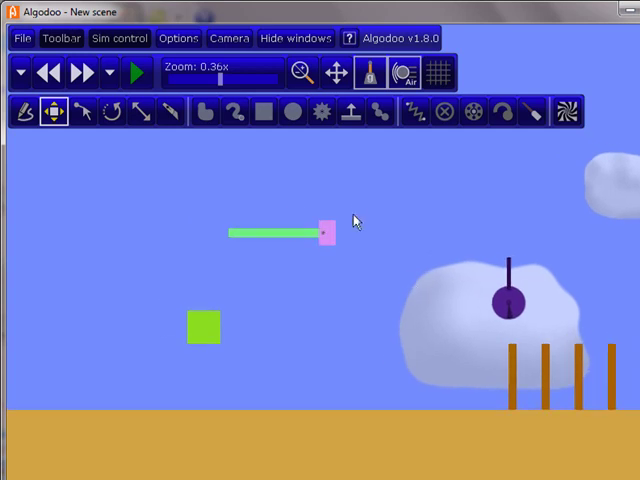
Switch to the Box drawing tool in the toolbar.
click(262, 111)
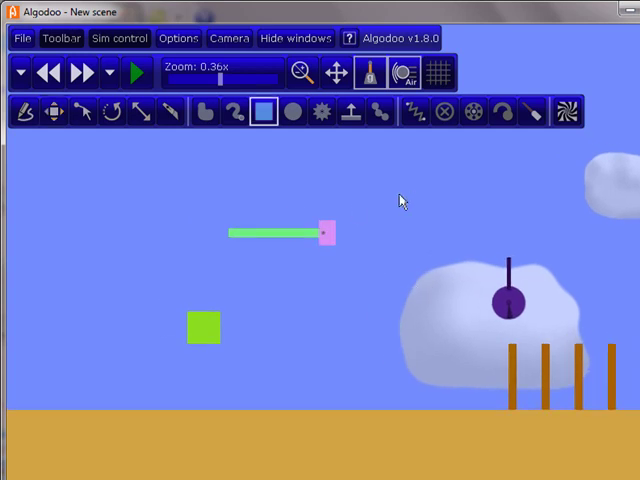
Recolour the arm and end block pale tan, then reach the green box's script properties.
click(280, 232)
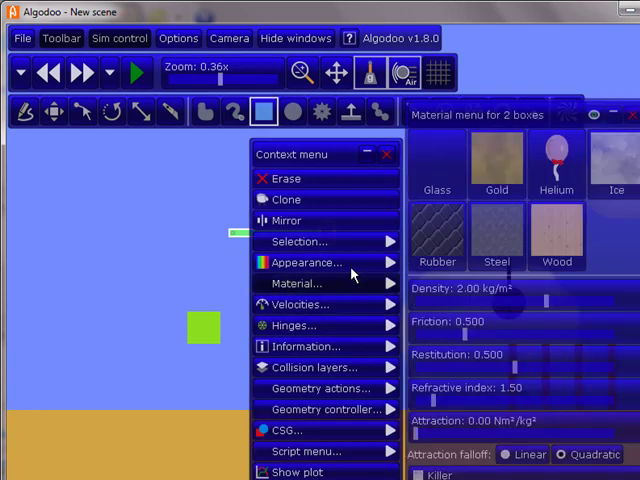
click(307, 262)
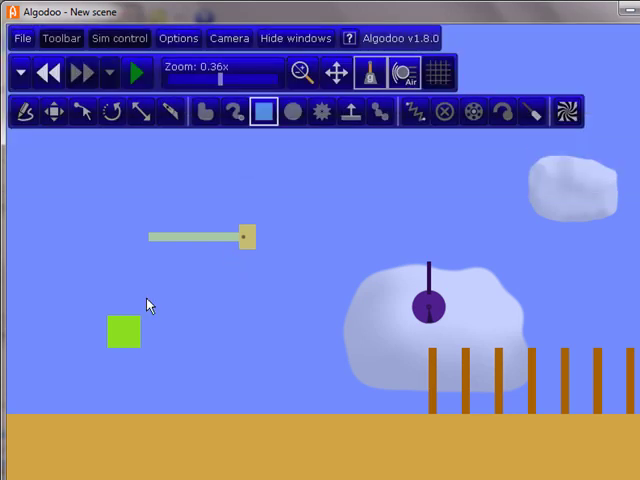
right_click(124, 331)
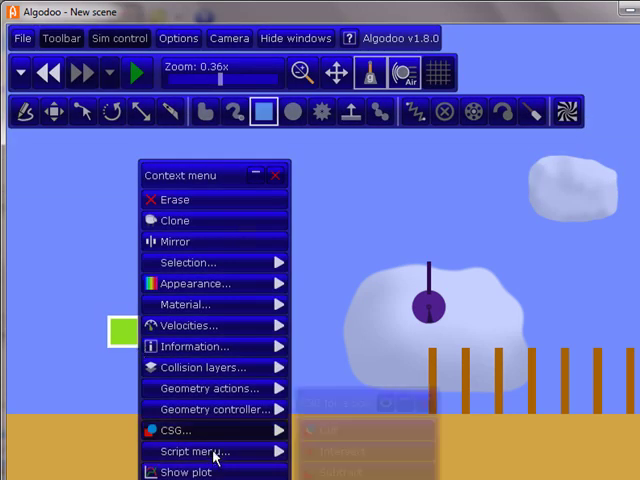
click(197, 280)
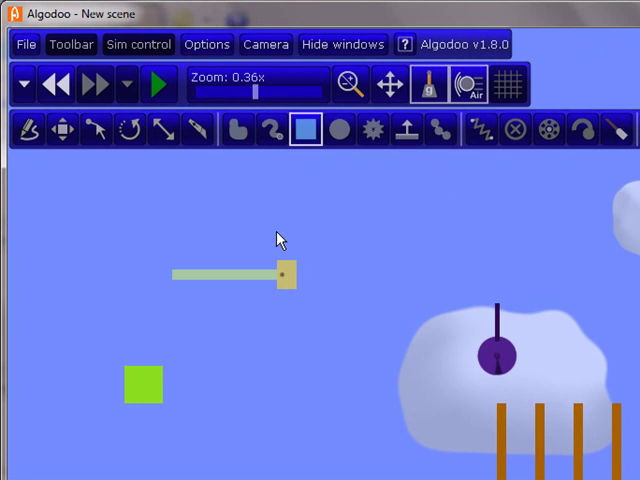
click(270, 131)
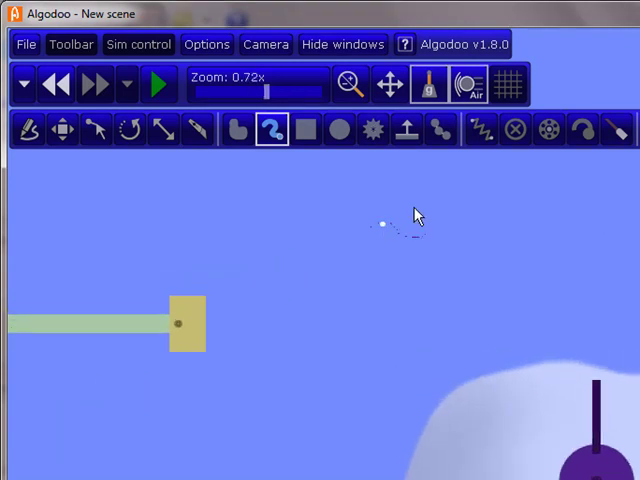
scroll(up, 3)
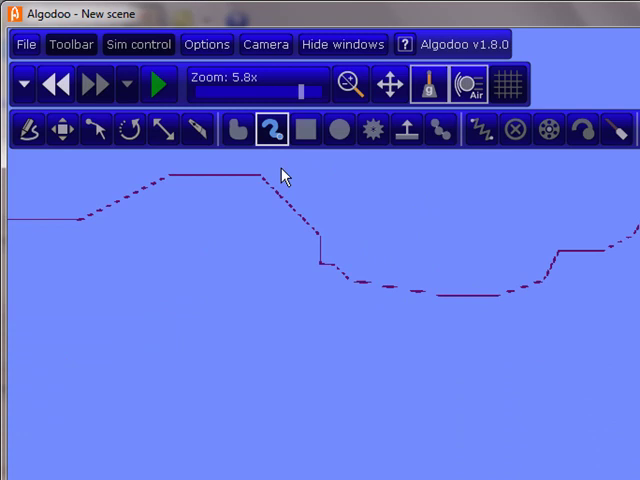
click(272, 130)
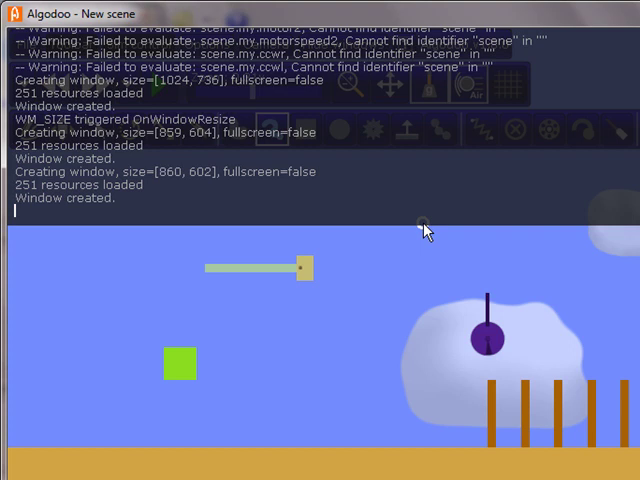
mouse_move(420, 315)
text(x)
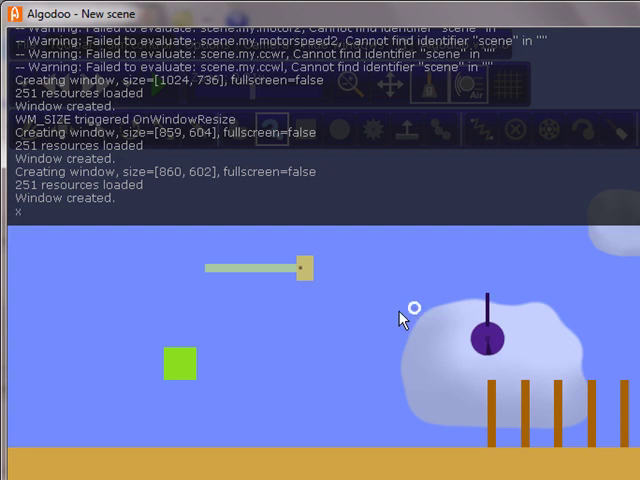
mouse_move(182, 363)
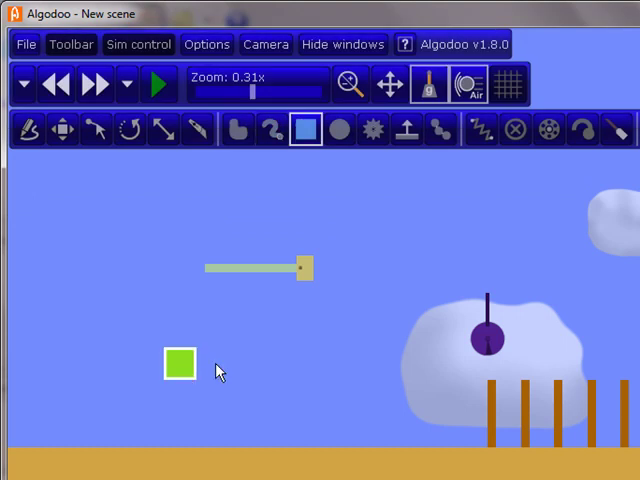
mouse_move(475, 345)
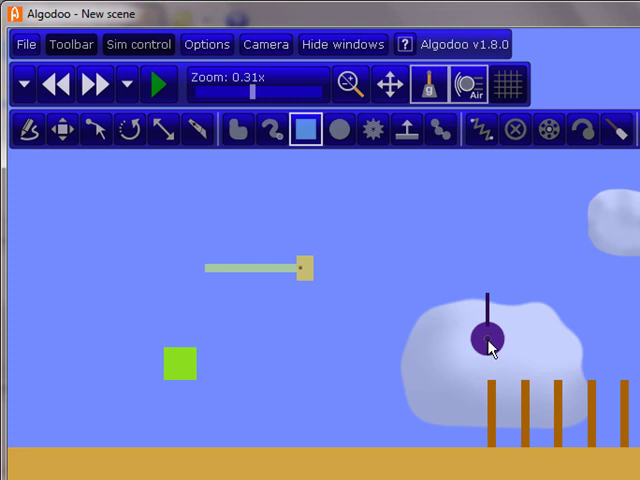
mouse_move(505, 322)
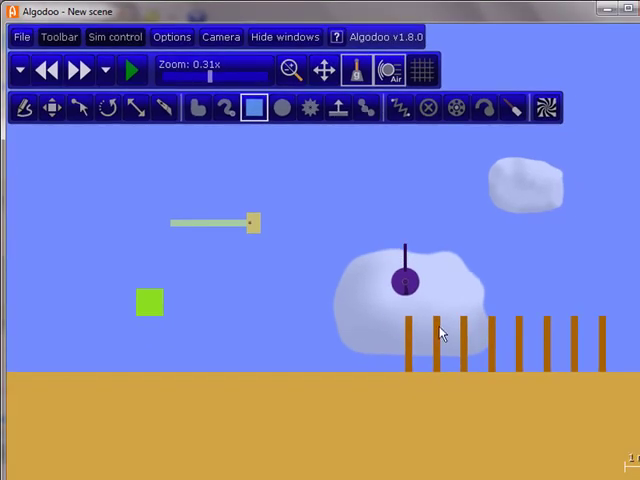
mouse_move(270, 262)
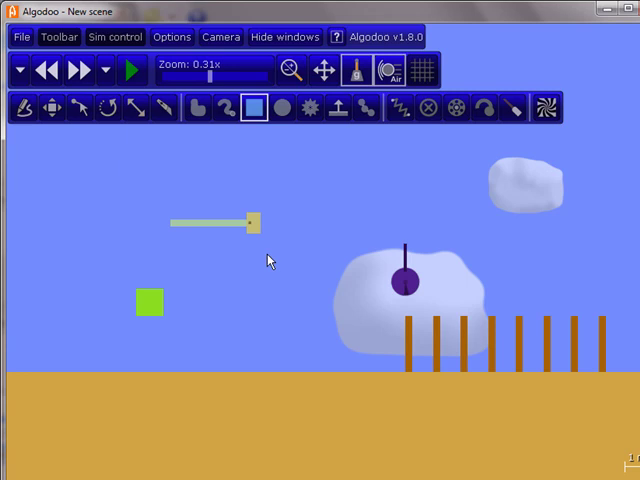
click(131, 70)
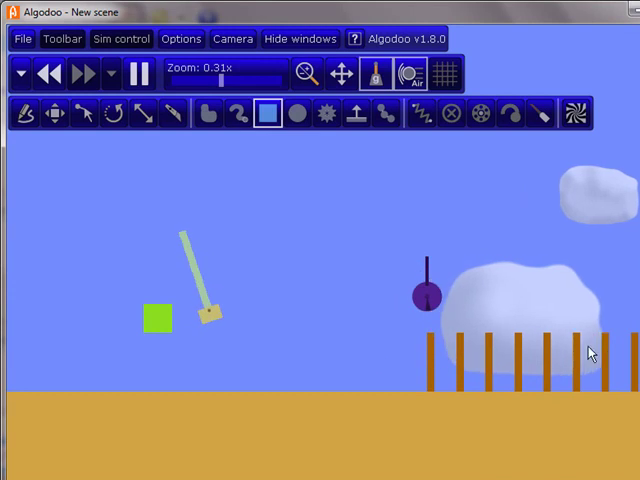
click(139, 73)
text(scene)
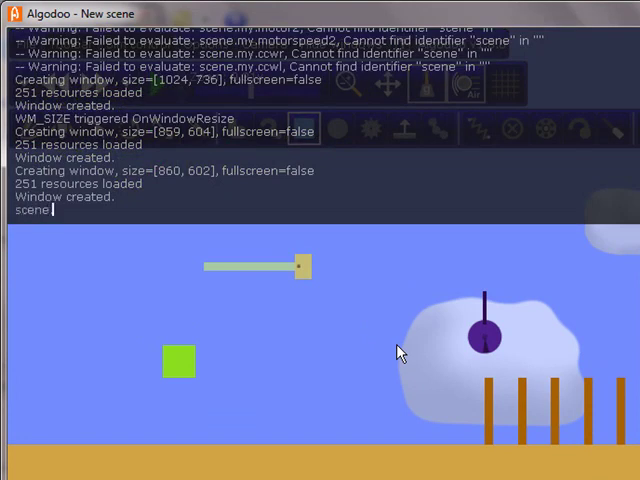
Run scene.my.motor = false in the console to turn the motor variable off.
text(my.mo)
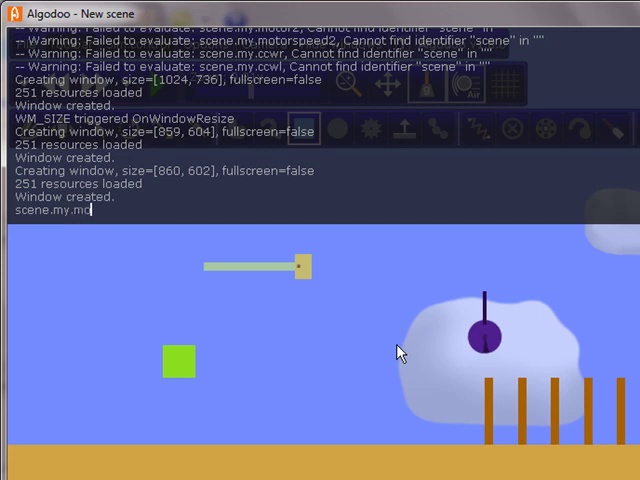
text(tor =)
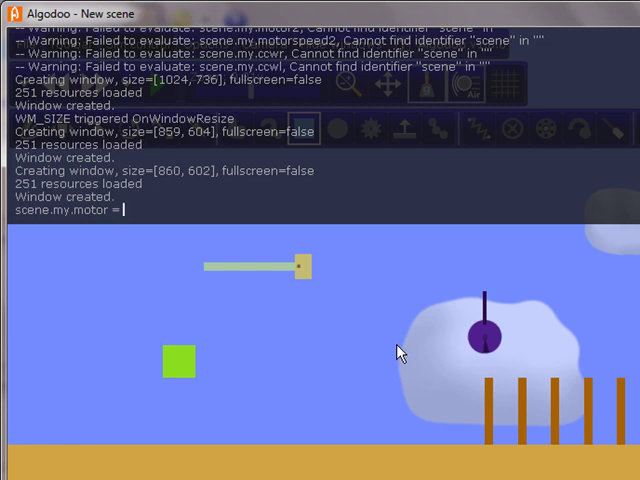
text(false)
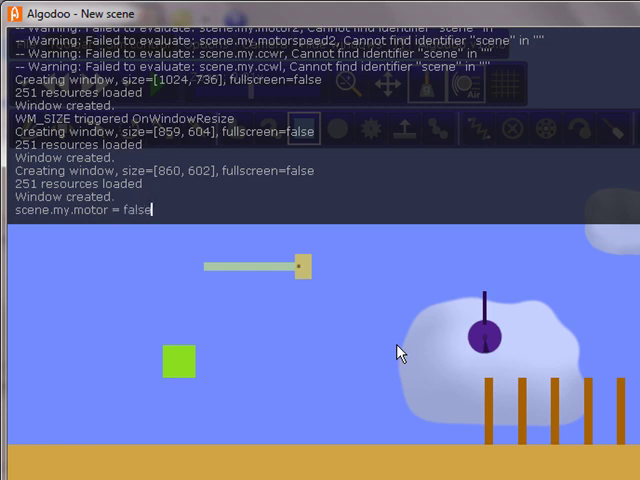
key(Return)
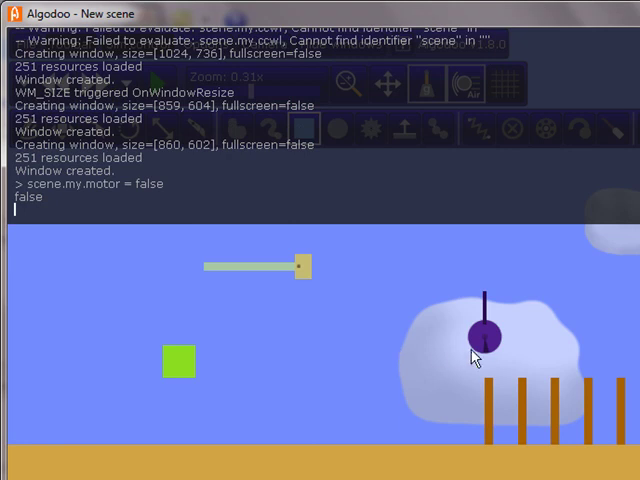
Link the hinge's motor property to {scene.my.motor} in its Script menu.
right_click(478, 335)
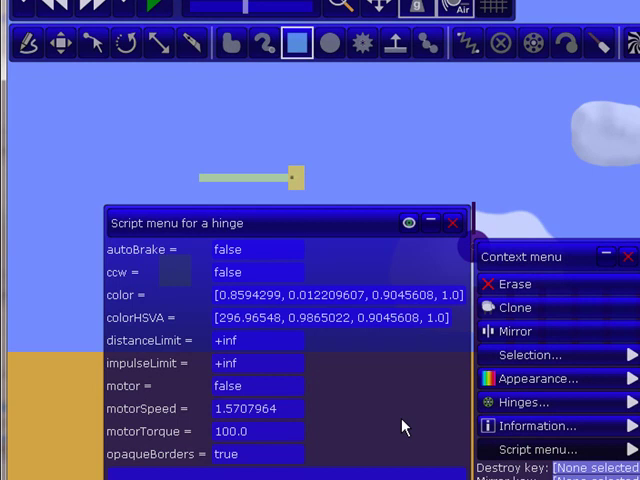
mouse_move(180, 408)
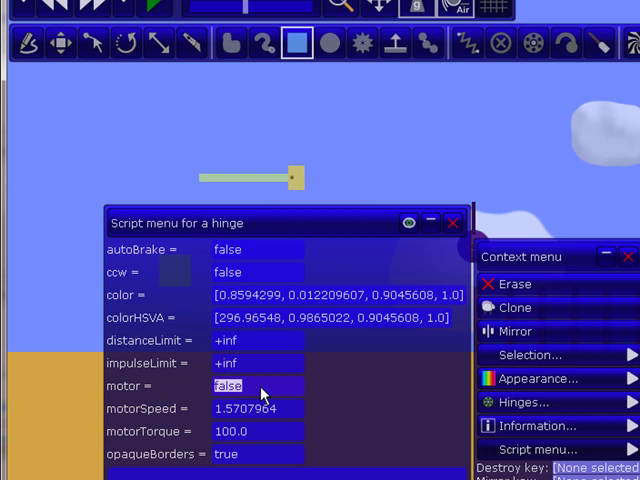
mouse_move(315, 385)
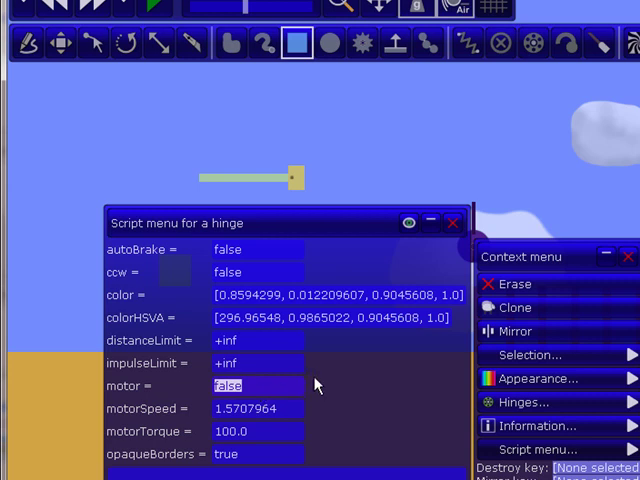
mouse_move(280, 388)
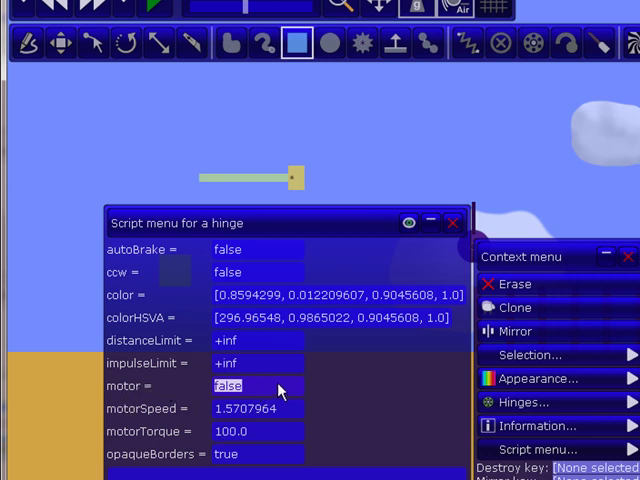
mouse_move(290, 400)
text({)
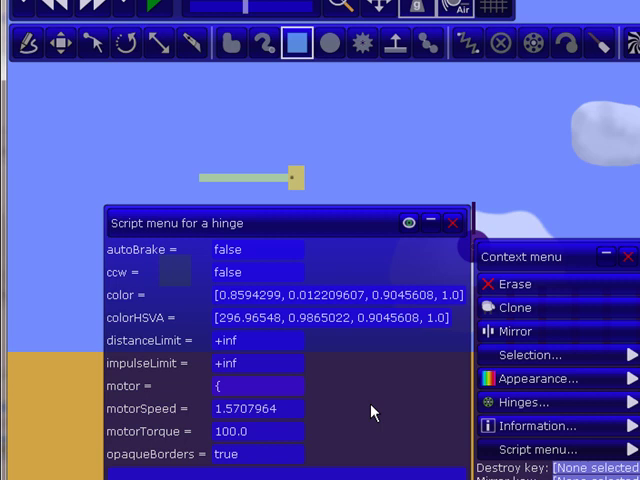
text(scene)
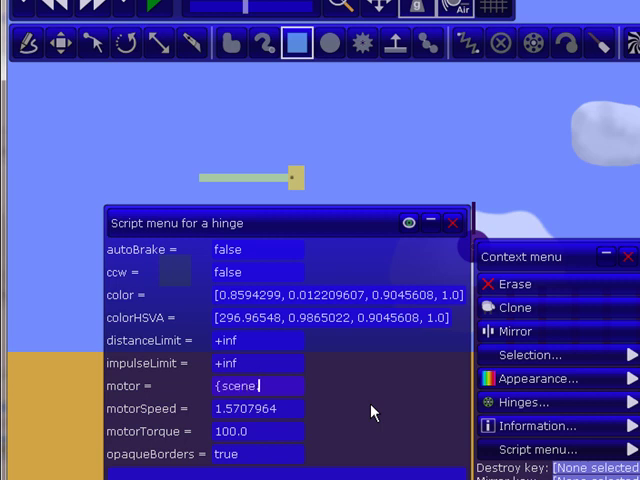
text(my.motor})
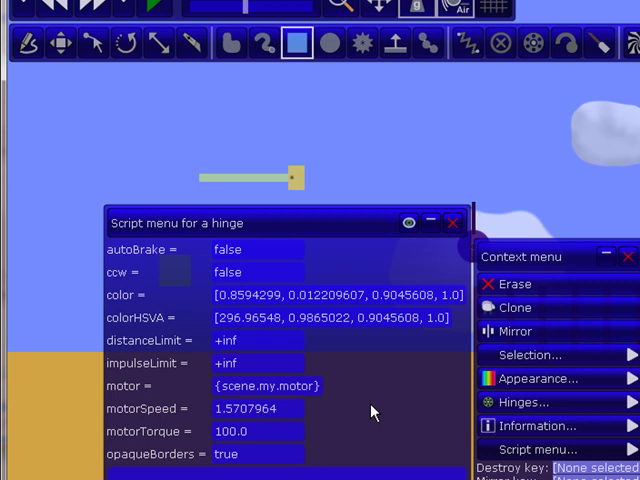
mouse_move(313, 415)
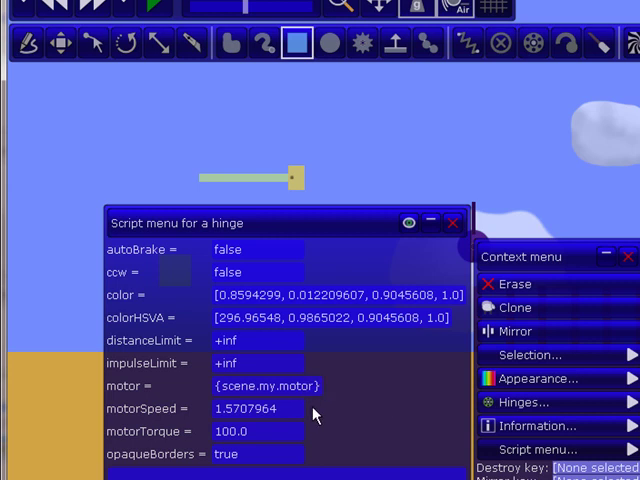
mouse_move(308, 414)
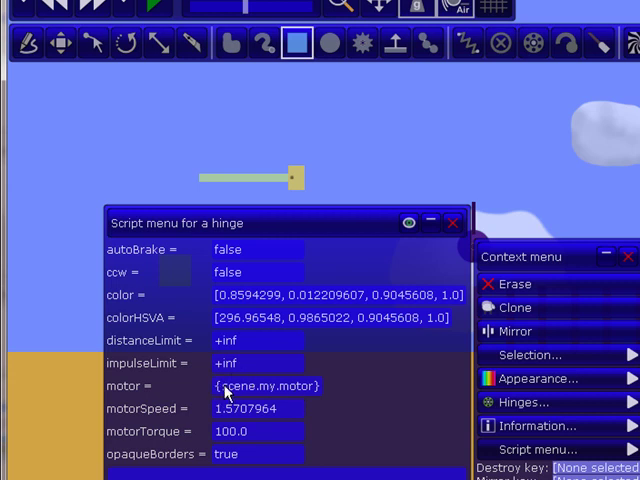
double_click(265, 386)
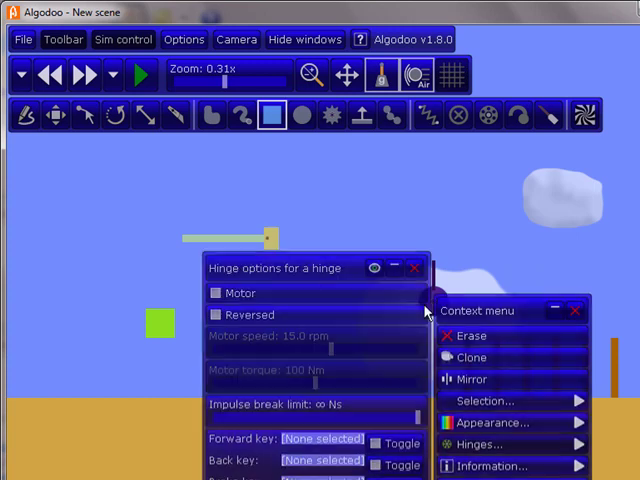
mouse_move(280, 330)
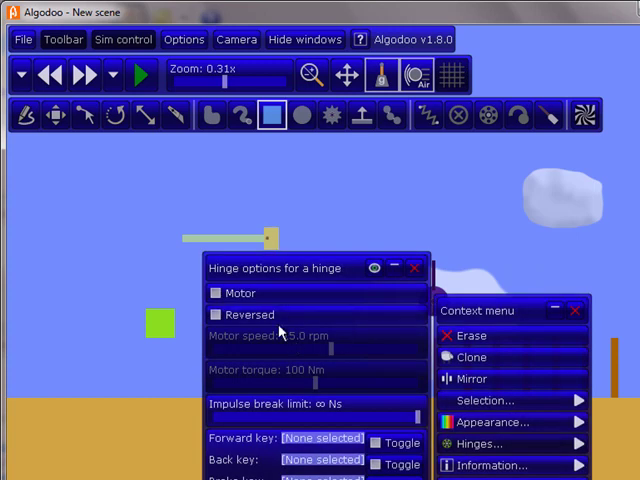
Reverse the hinge's spin direction so ccw becomes true.
click(215, 315)
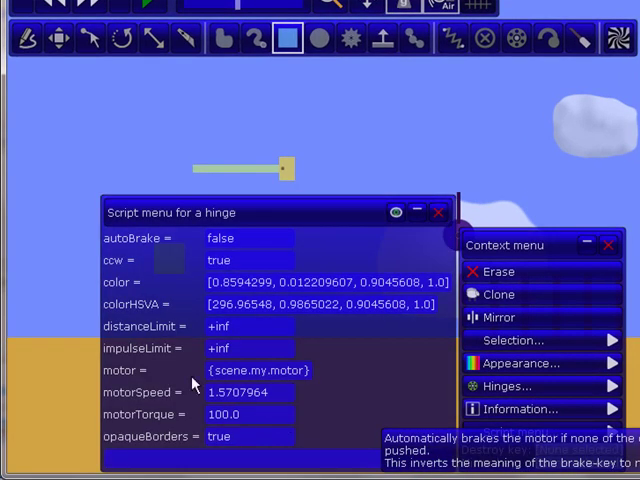
Close the hinge's property menus after confirming ccw true and motor linked.
click(438, 212)
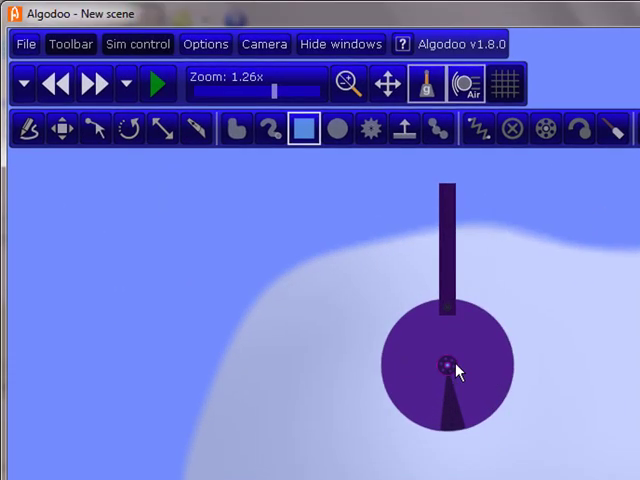
Run a brief test simulation, nudge the disc's upright arm so it tilts, then stop.
click(153, 83)
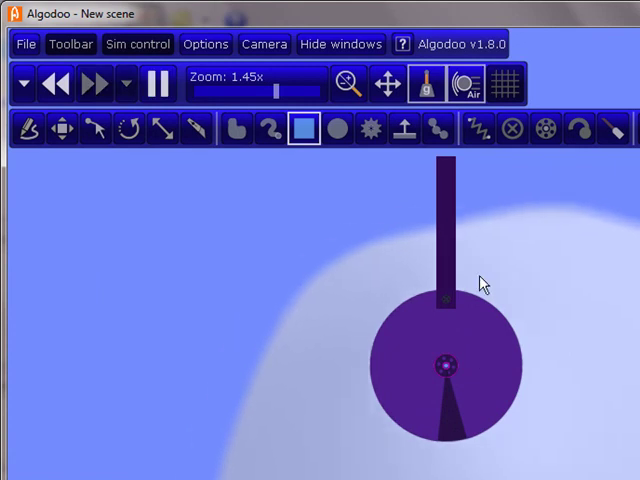
click(97, 130)
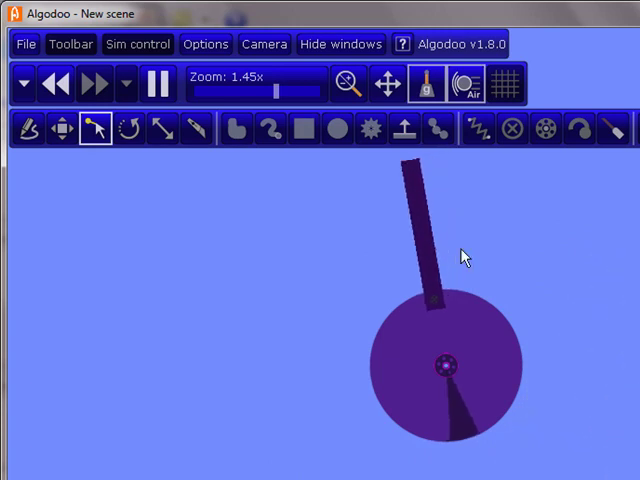
click(156, 83)
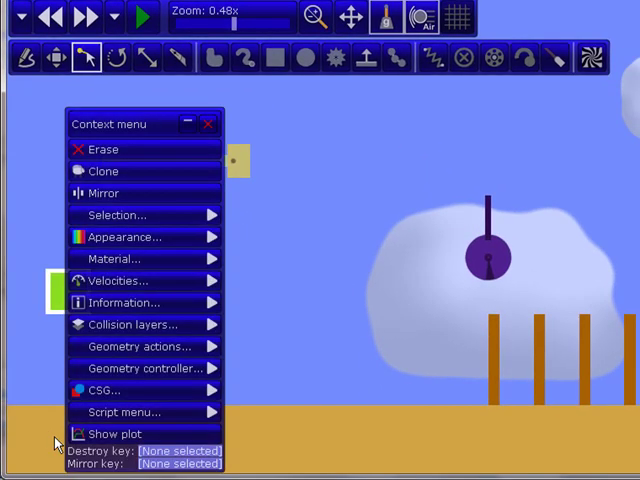
Give the green box an onCollide script setting scene.my.motor = true.
click(124, 412)
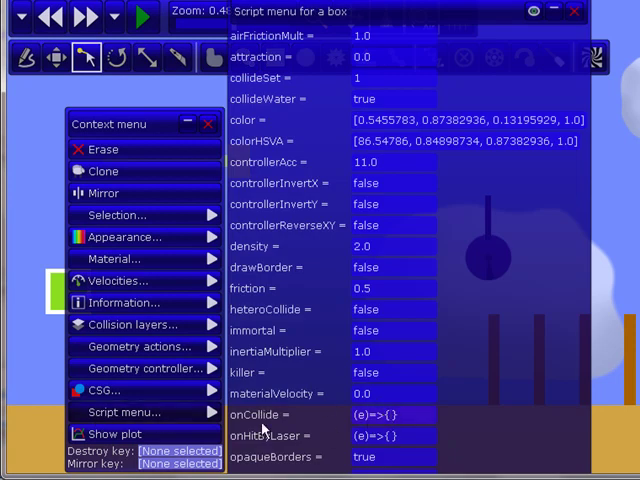
mouse_move(465, 410)
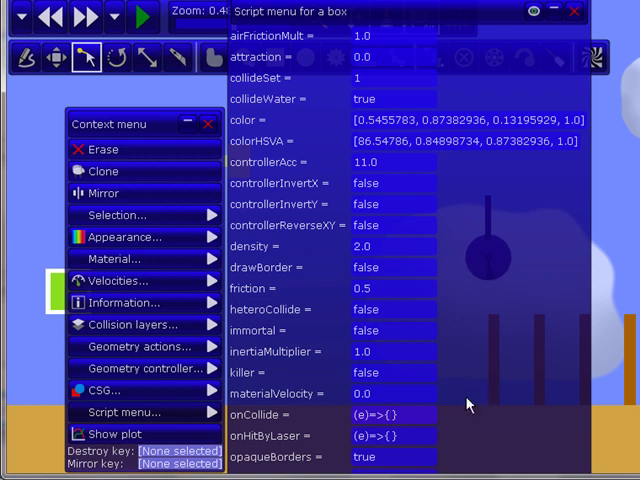
mouse_move(476, 418)
text(scene)
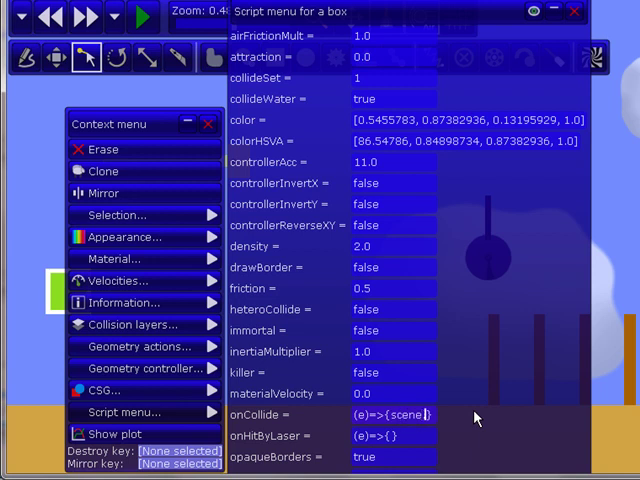
text(.my.md)
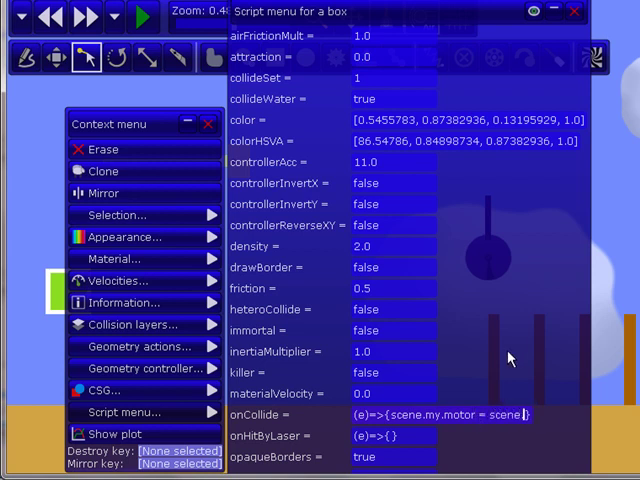
text(.my.motor)
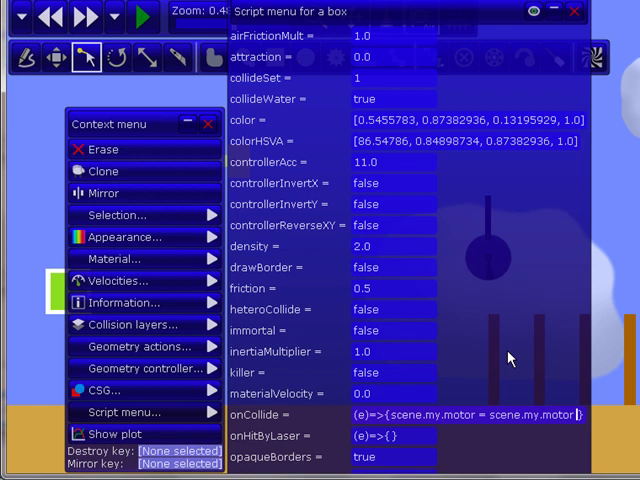
text(= true)})
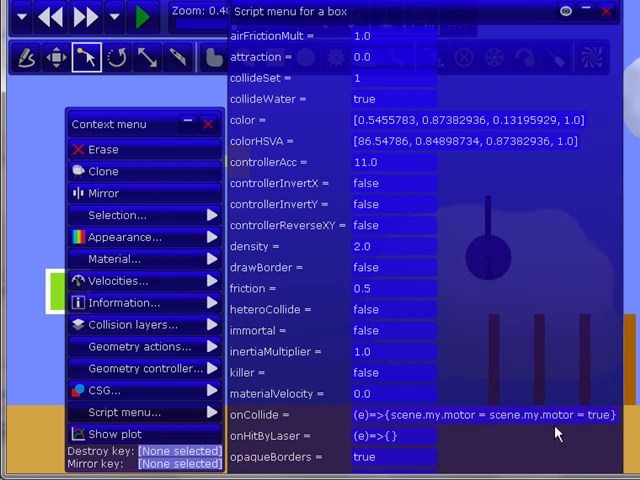
mouse_move(441, 373)
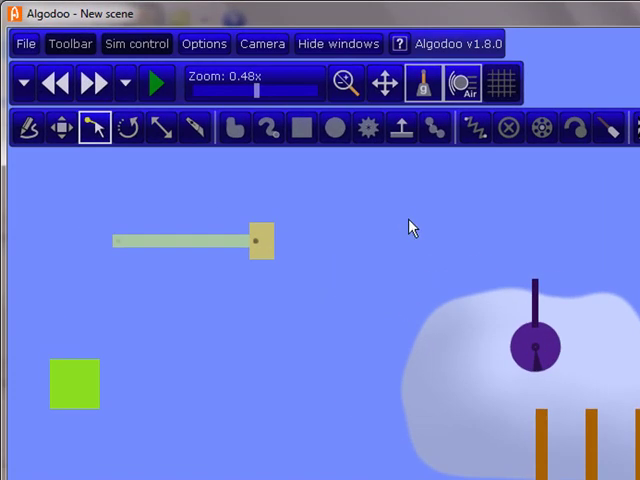
Play the simulation until the motor turns the disc's arm horizontal, then stop.
click(157, 83)
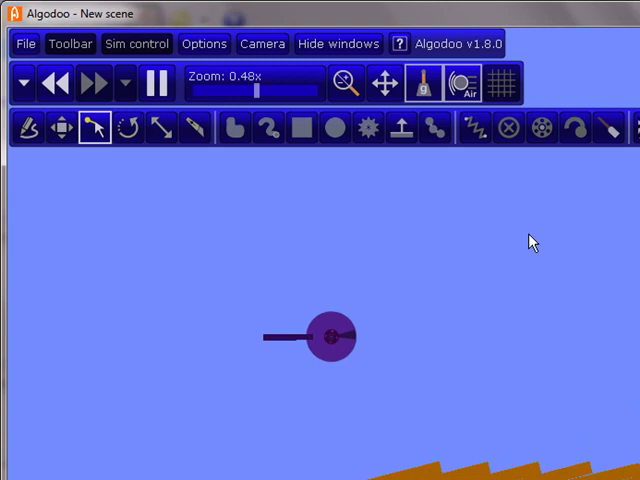
click(155, 83)
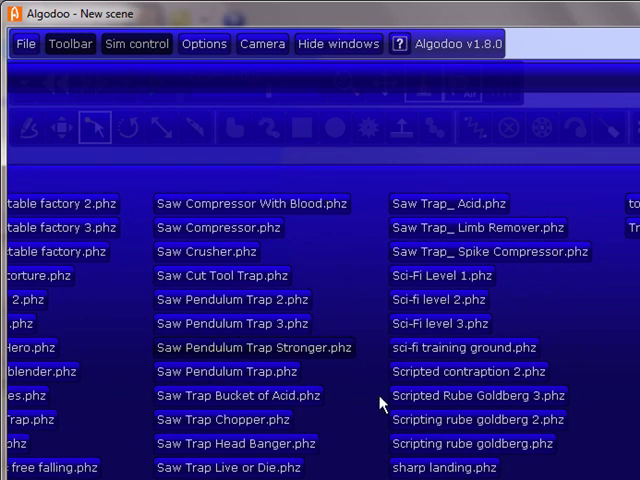
Load Scripted Rube Goldberg 3.phz and bring up the small green box's options.
double_click(474, 396)
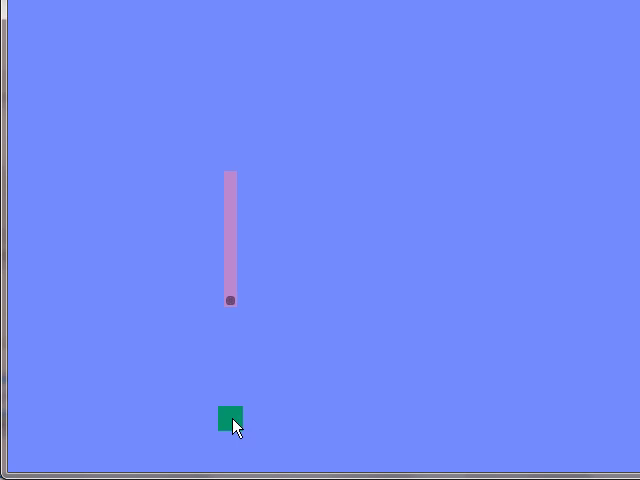
right_click(227, 418)
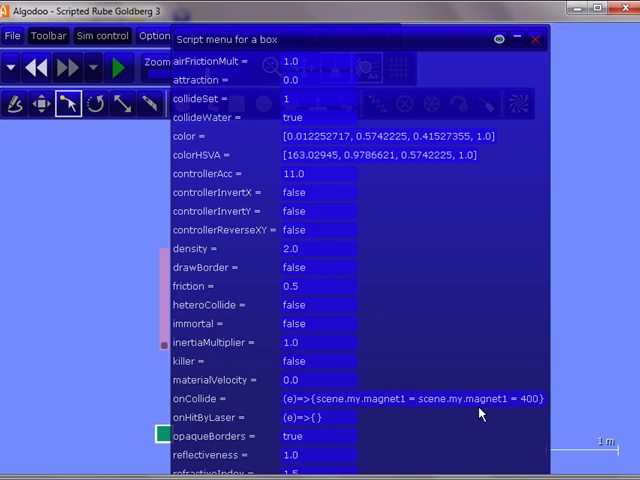
mouse_move(575, 405)
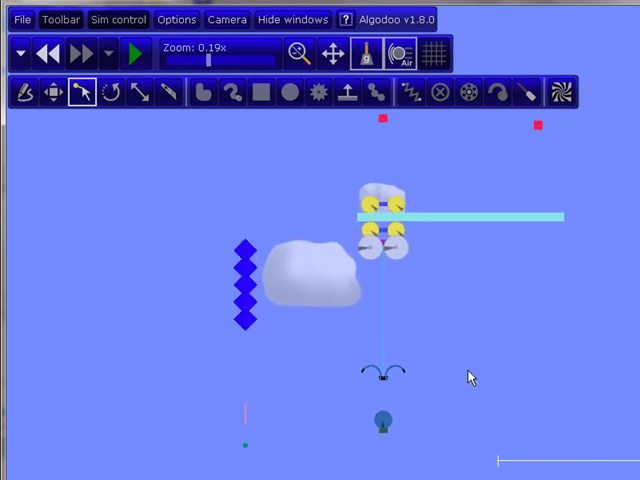
Start the simulation and watch the blue diamond chain topple into a pile.
click(135, 54)
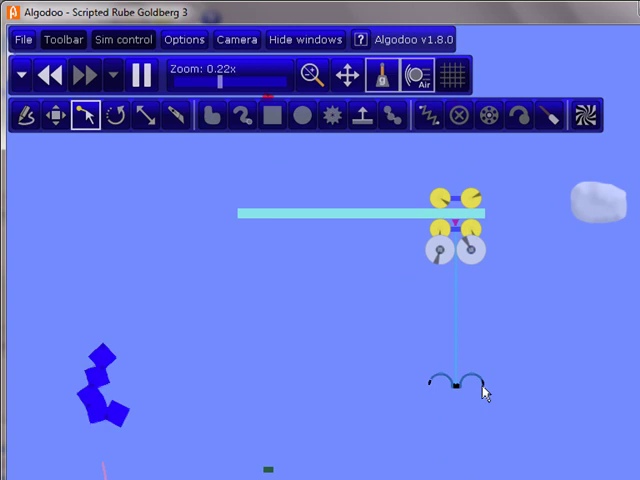
click(140, 74)
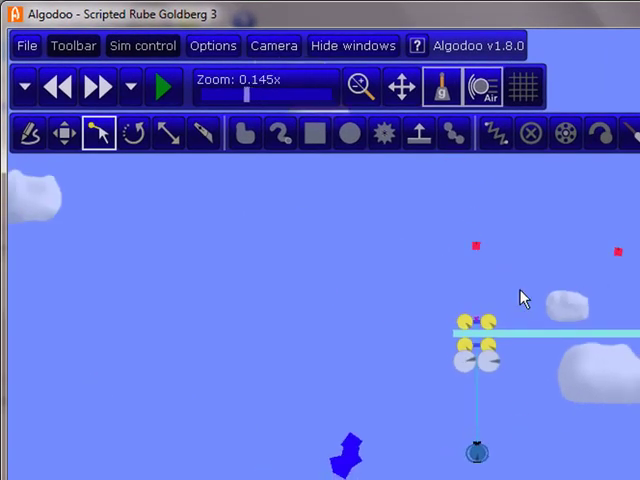
mouse_move(497, 313)
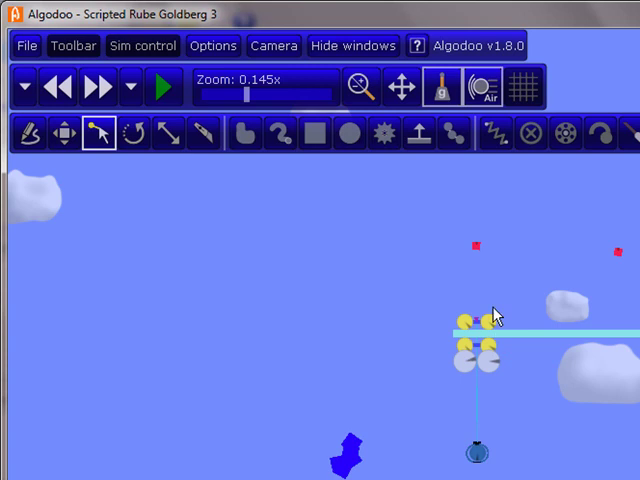
click(162, 87)
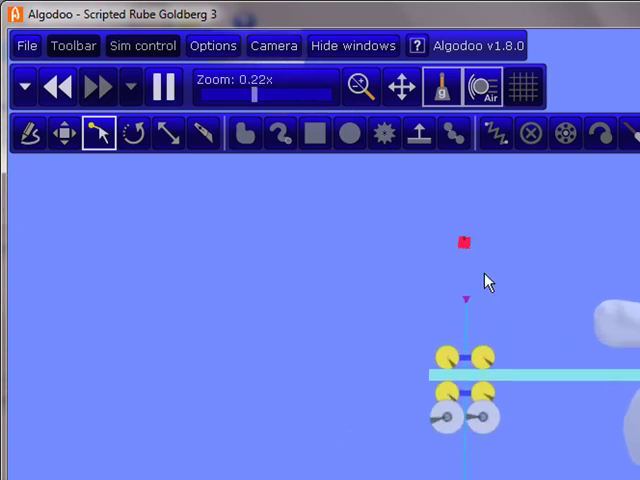
click(163, 87)
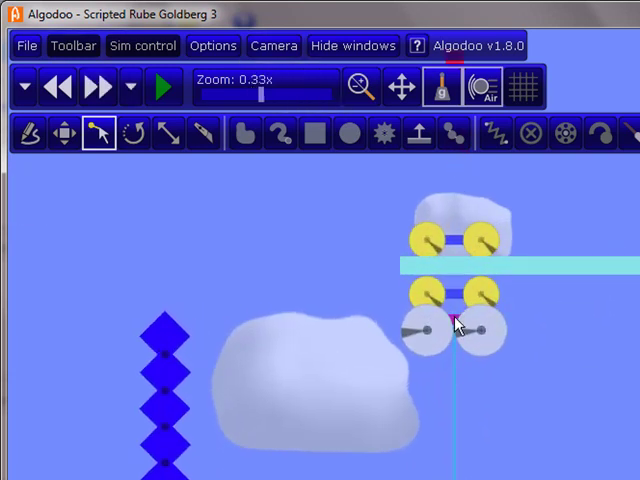
click(162, 86)
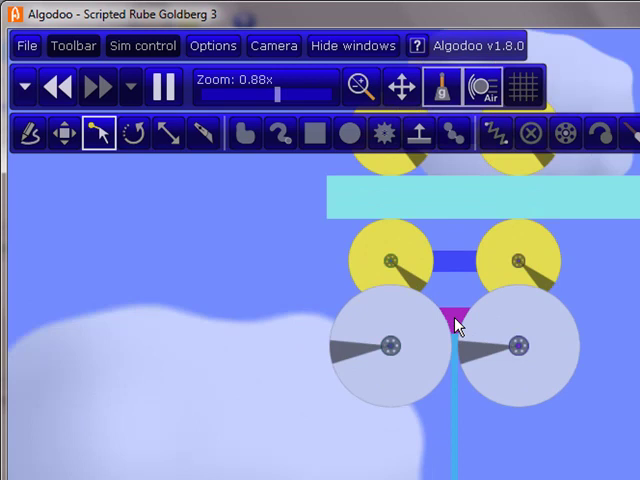
right_click(457, 323)
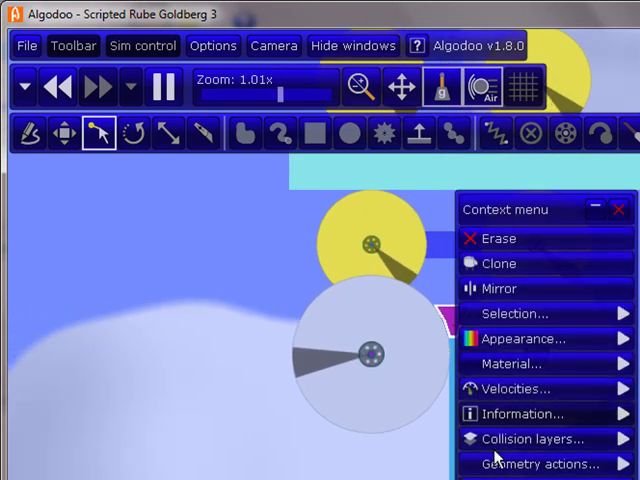
click(532, 438)
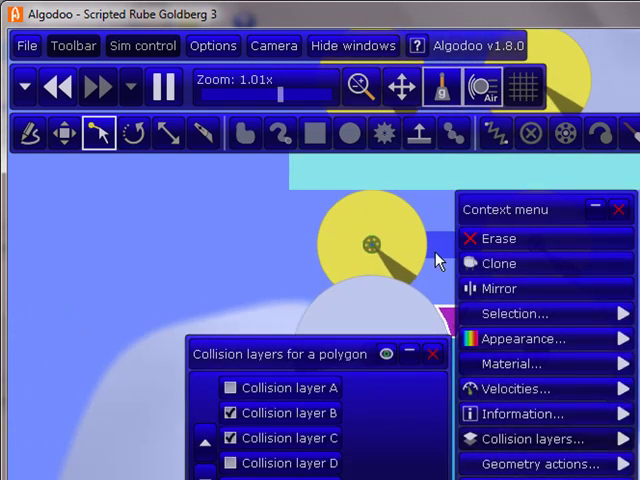
click(533, 438)
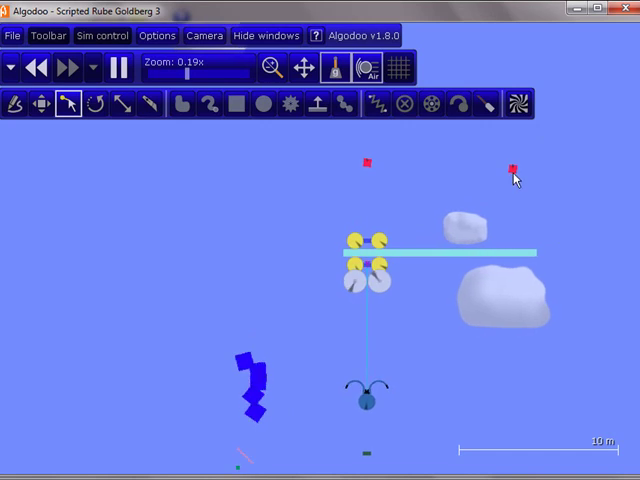
right_click(515, 180)
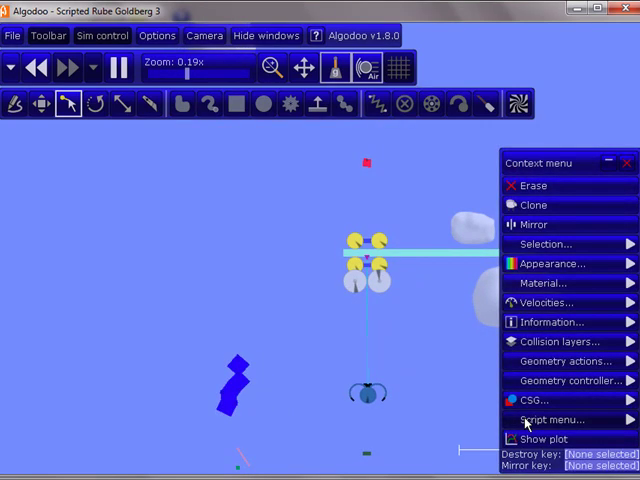
click(551, 419)
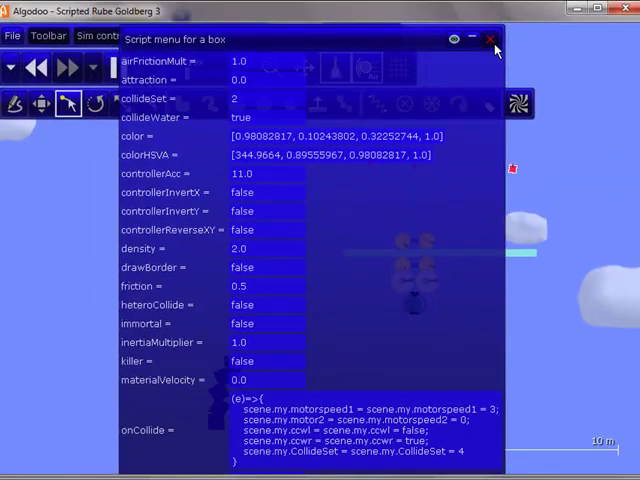
click(490, 38)
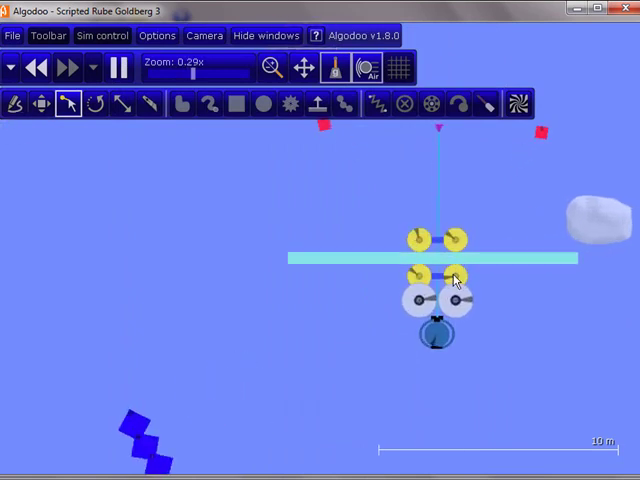
right_click(455, 280)
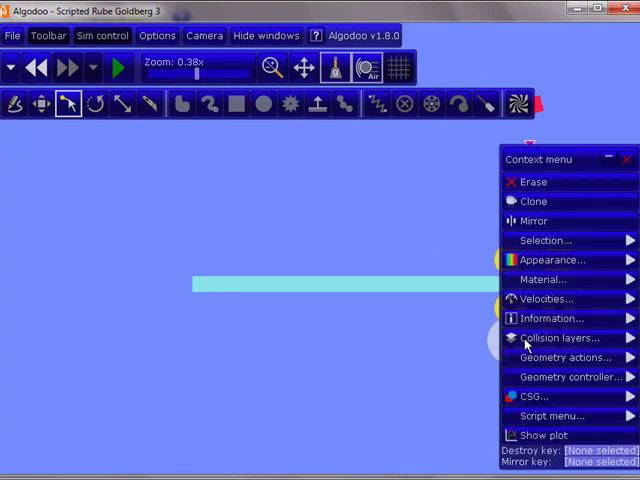
View the wheel's collision layers from its context menu.
click(559, 337)
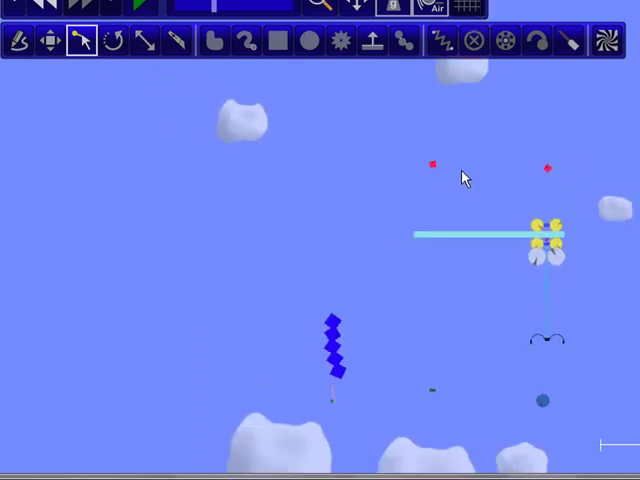
Switch to the Box drawing tool with the scene still at its starting layout.
click(277, 40)
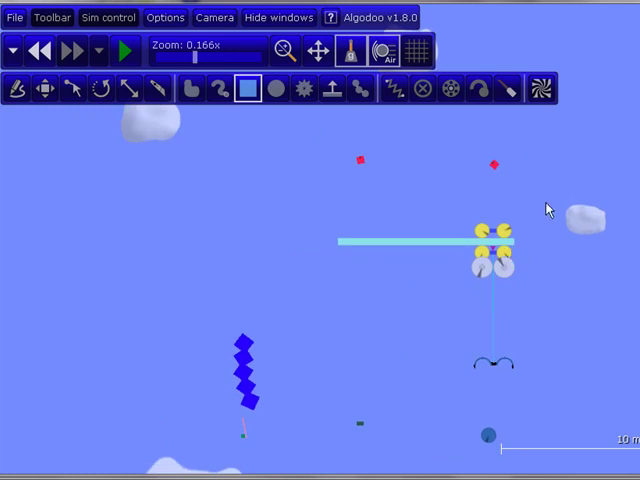
mouse_move(424, 301)
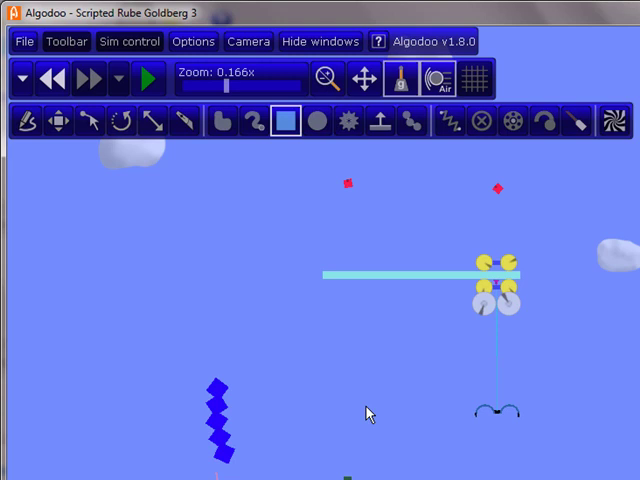
mouse_move(393, 429)
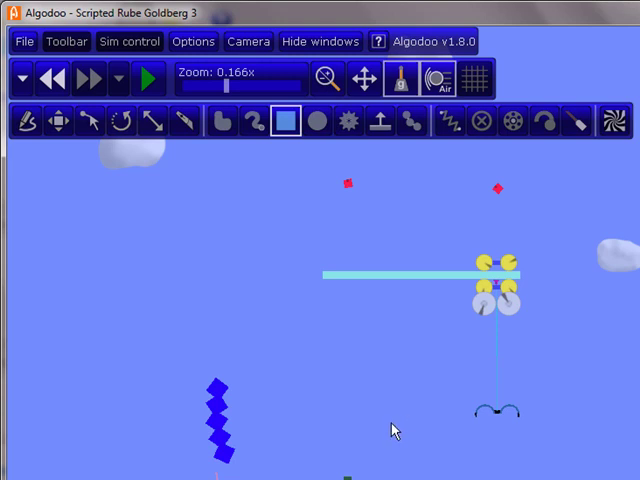